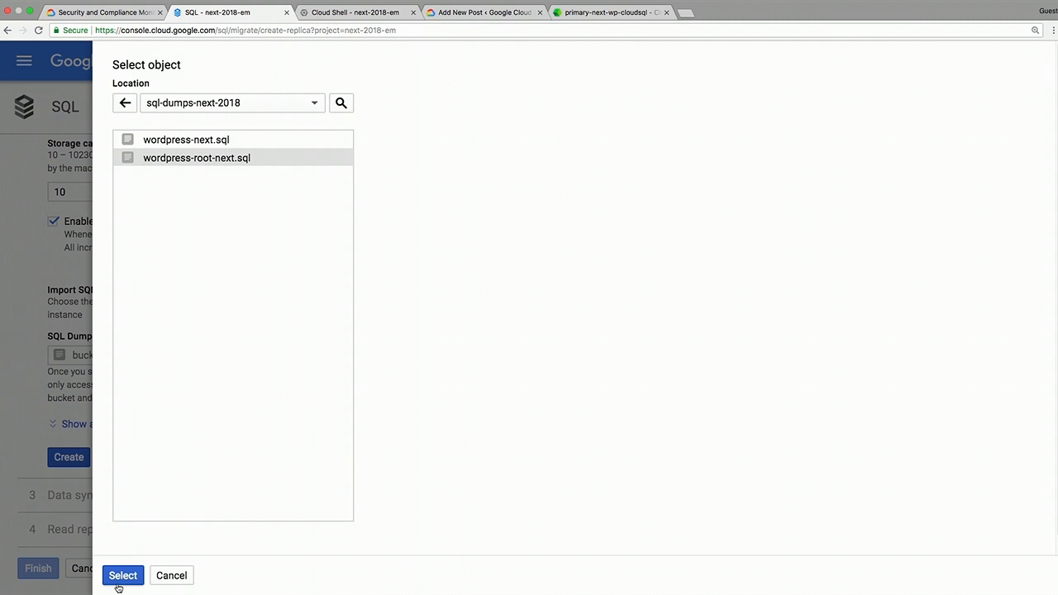
Step: Confirm wordpress-root-next.sql from sql-dumps-next-2018 as the replica's SQL dump file
left_click(122, 575)
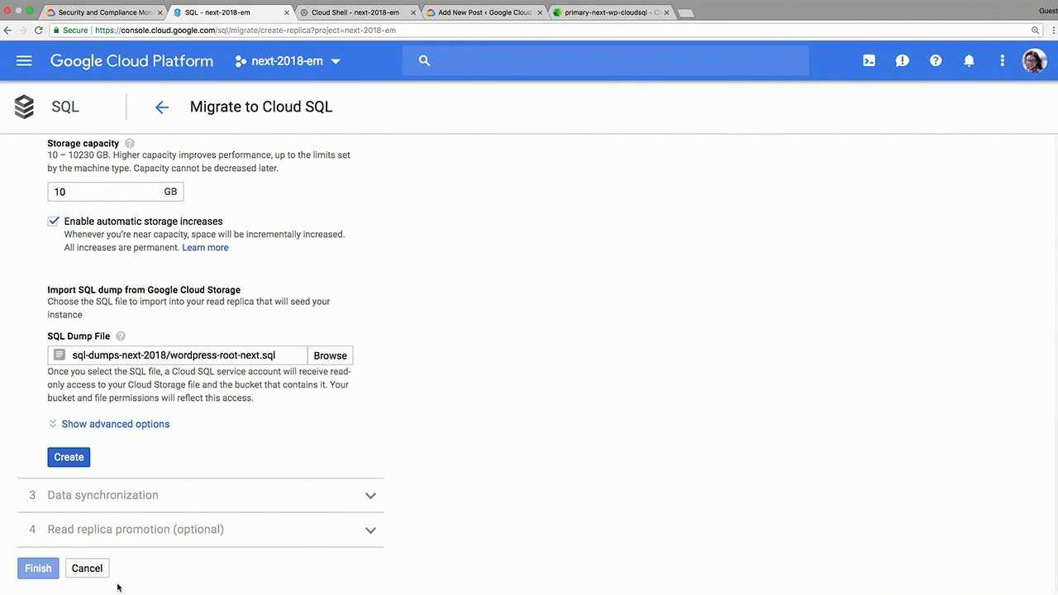
left_click(330, 354)
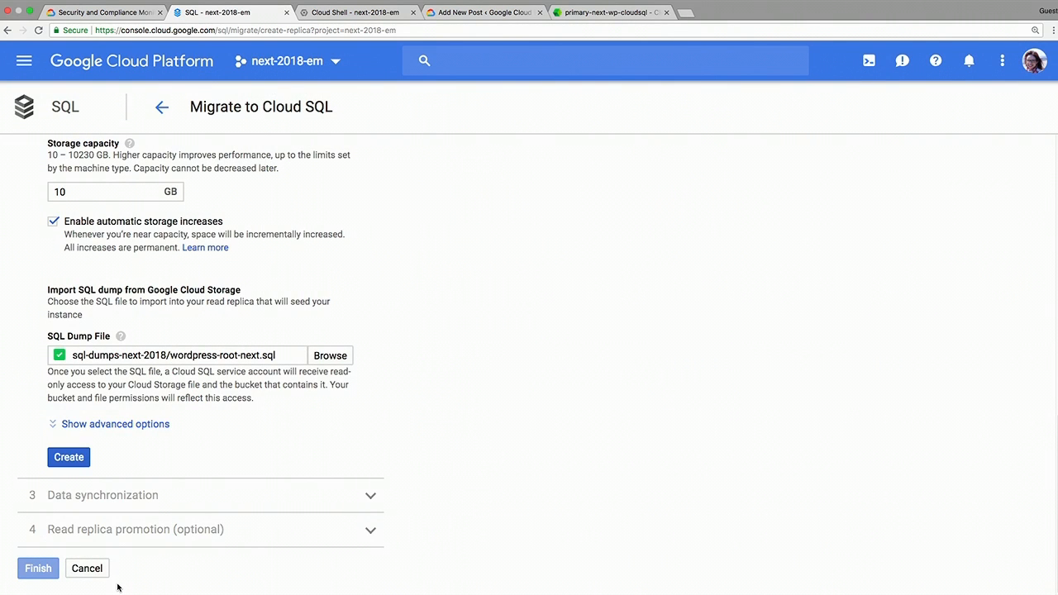
mouse_move(151, 465)
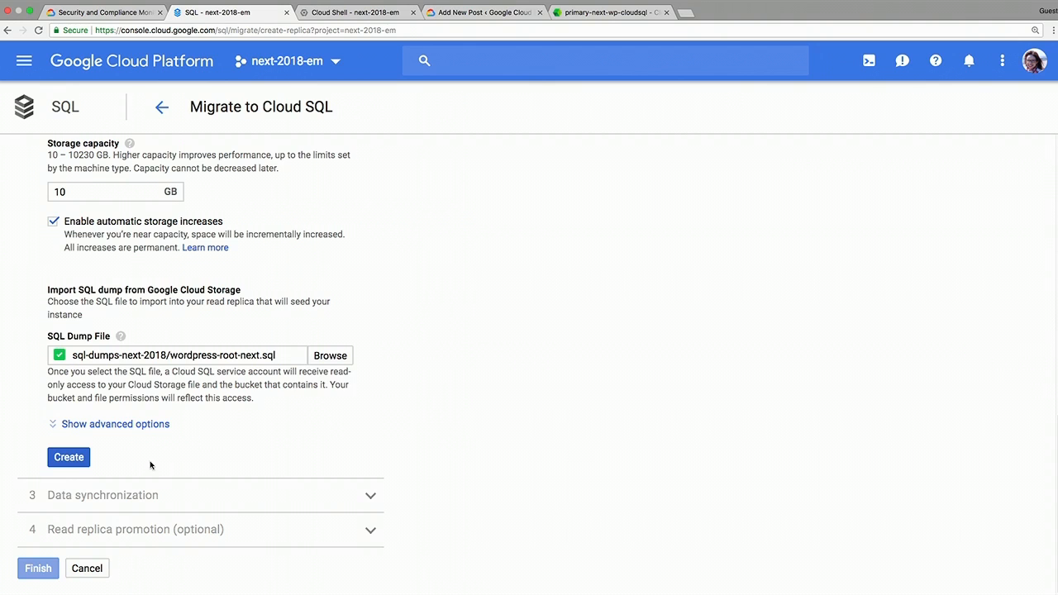
mouse_move(129, 446)
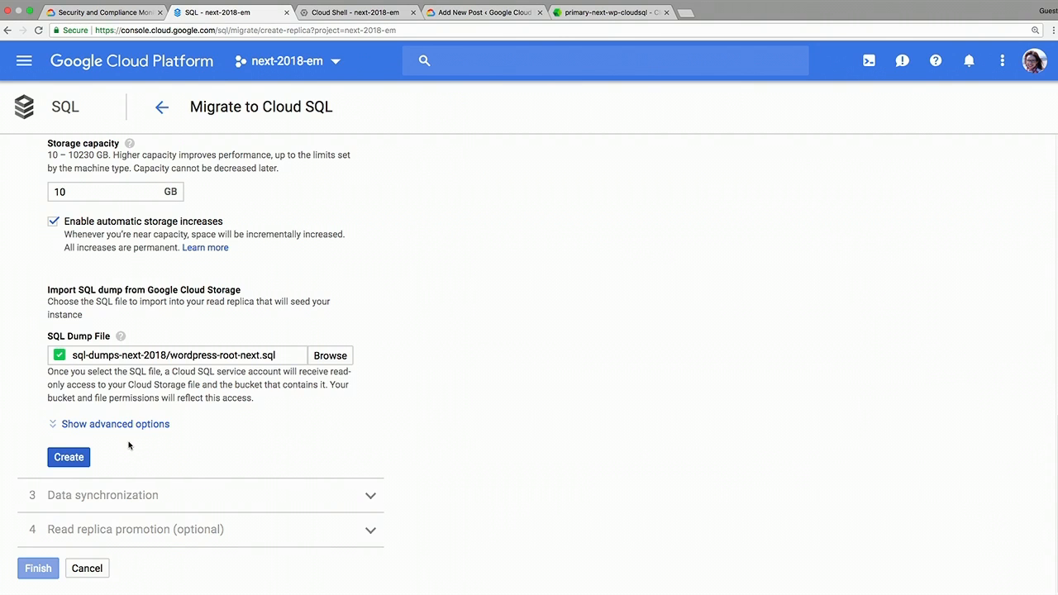
Step: Expand the replica's advanced options to show authorized networks, database flags and labels
left_click(115, 423)
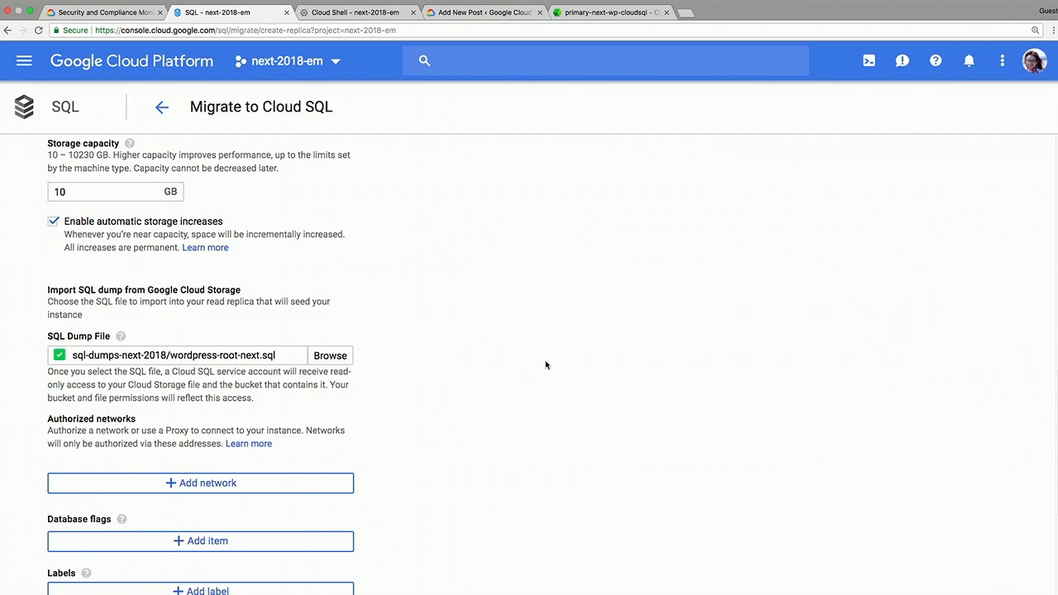
scroll("down", 3)
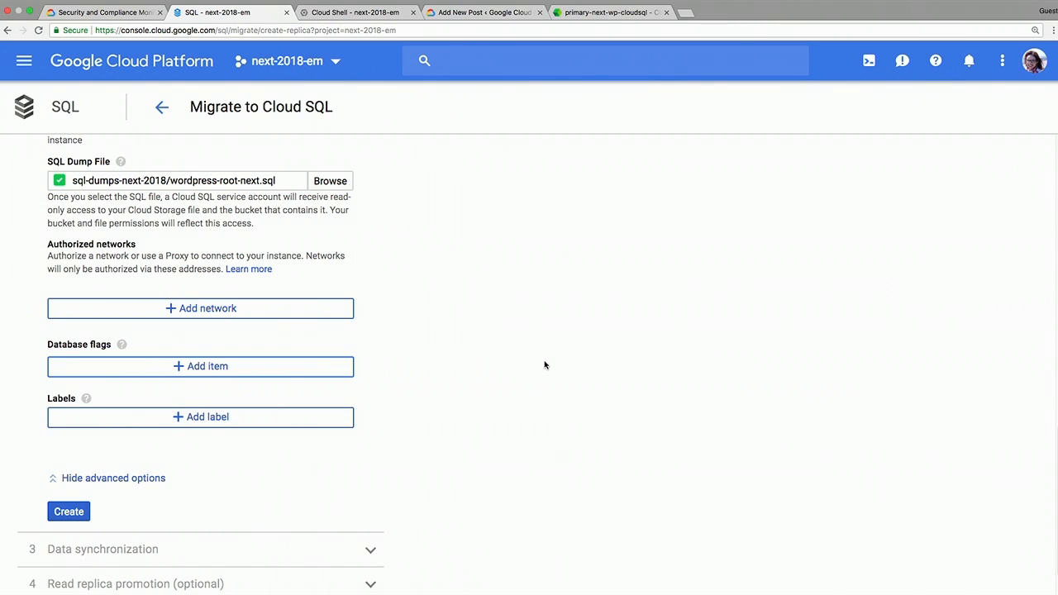
mouse_move(324, 314)
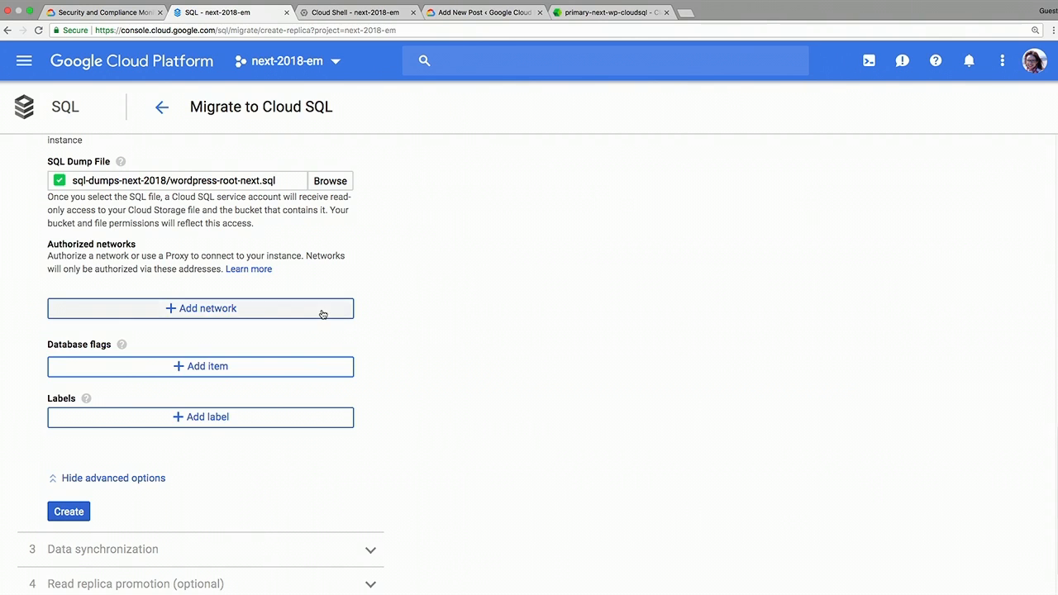
Step: Add an authorized network named Application with address 35.232.170.26
left_click(200, 309)
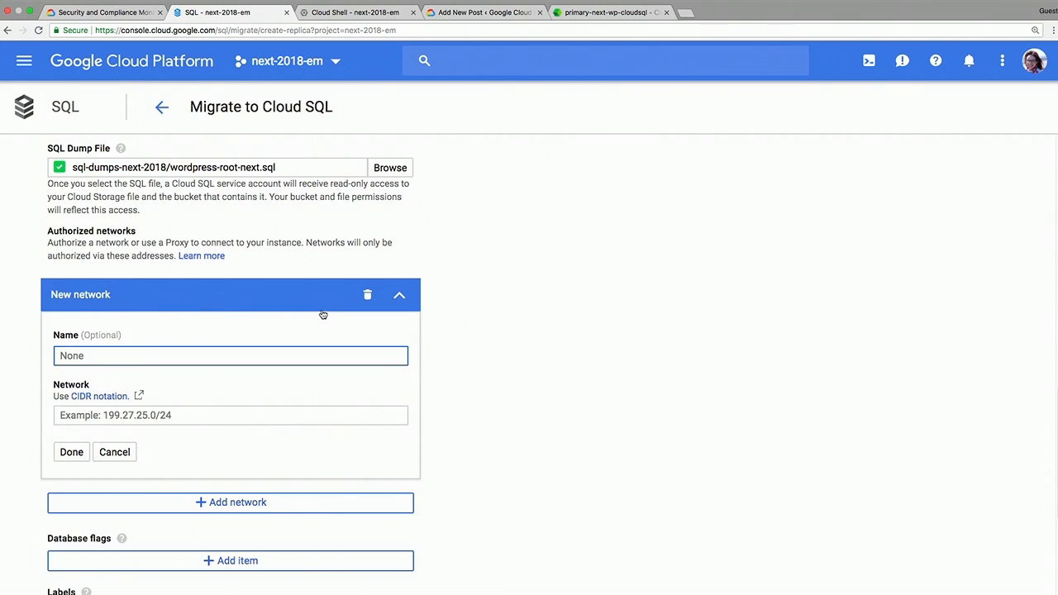
type("Applicatio")
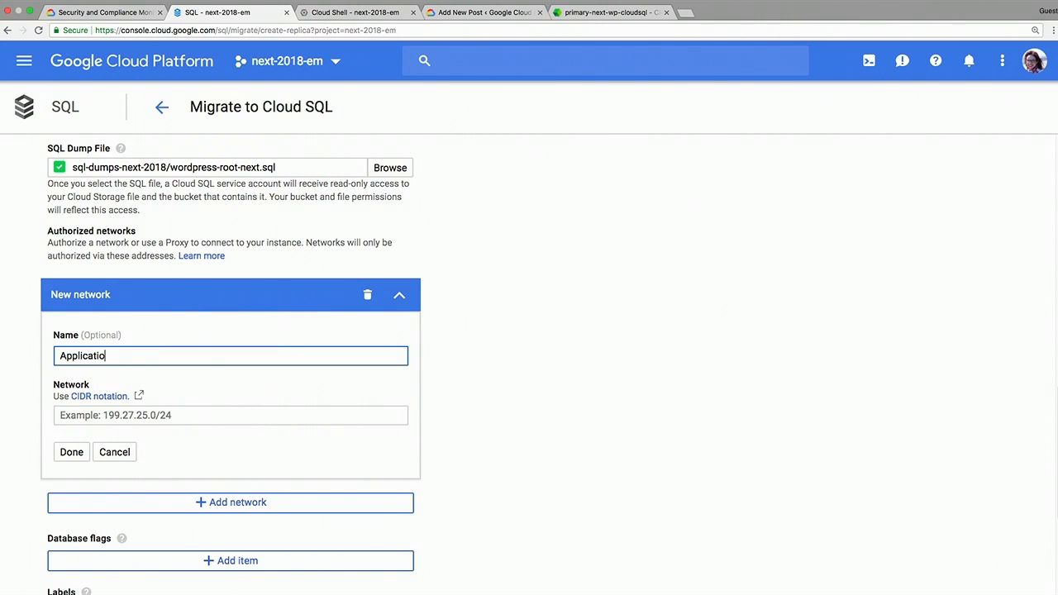
left_click(231, 417)
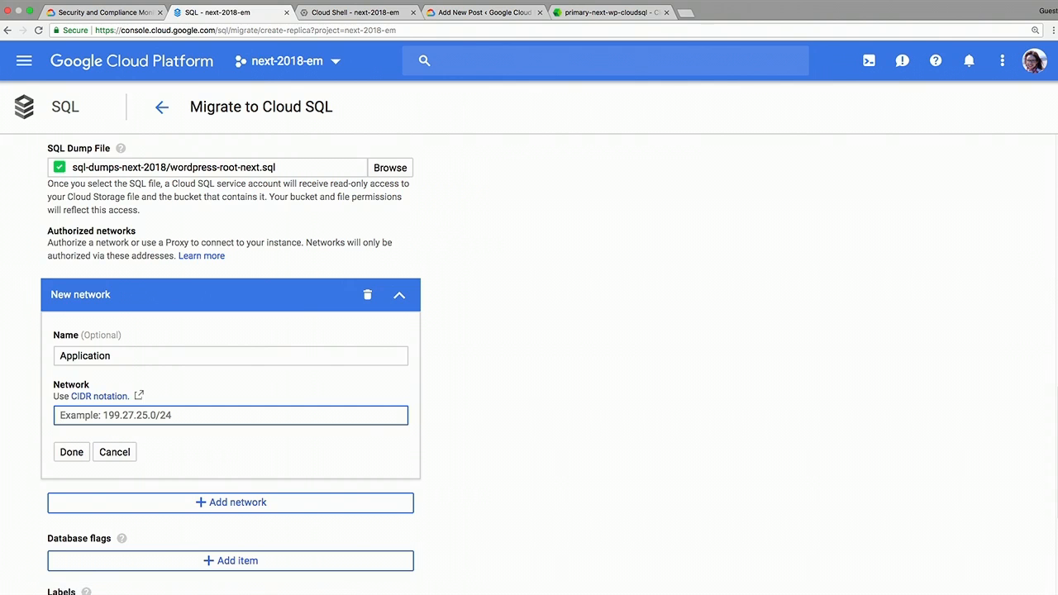
type("35.232.170.")
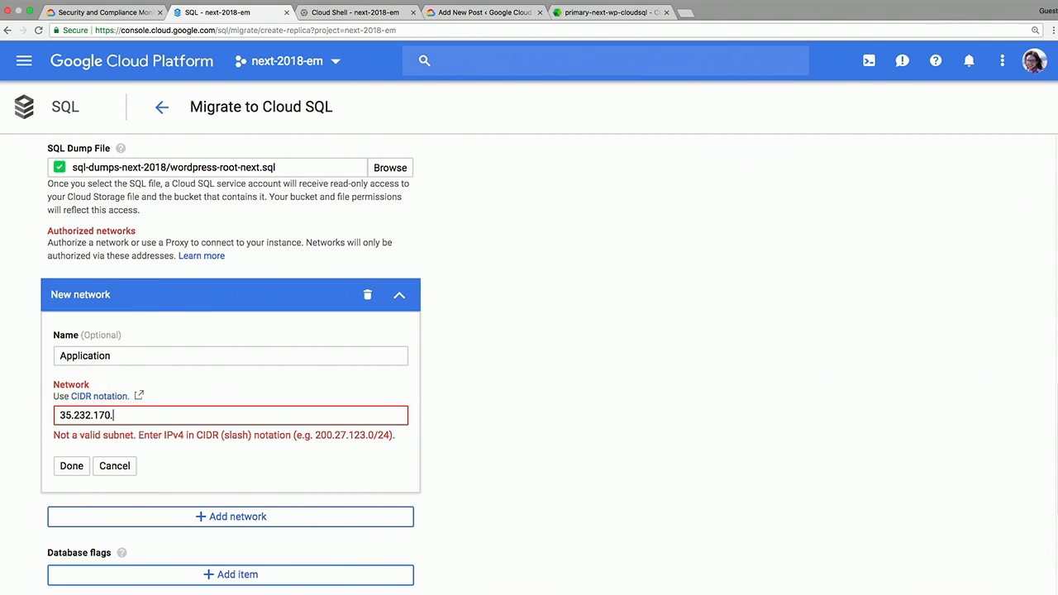
type("26")
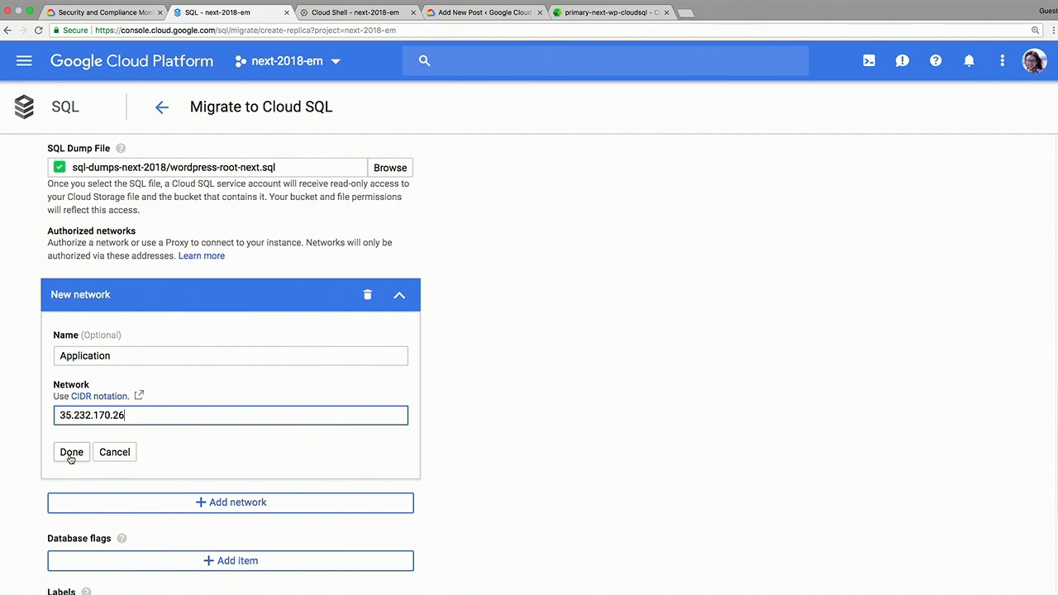
left_click(70, 453)
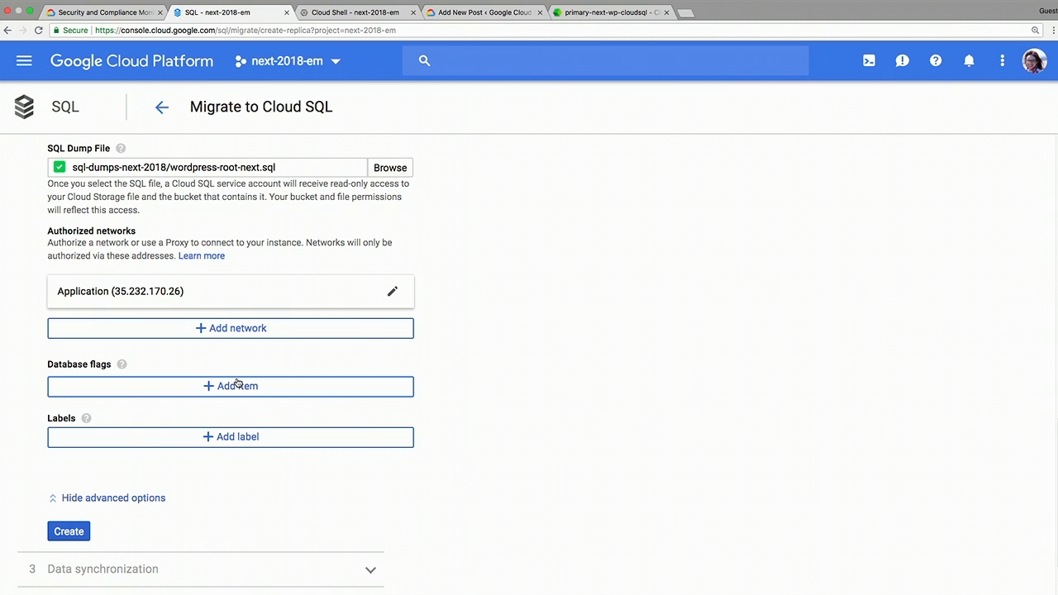